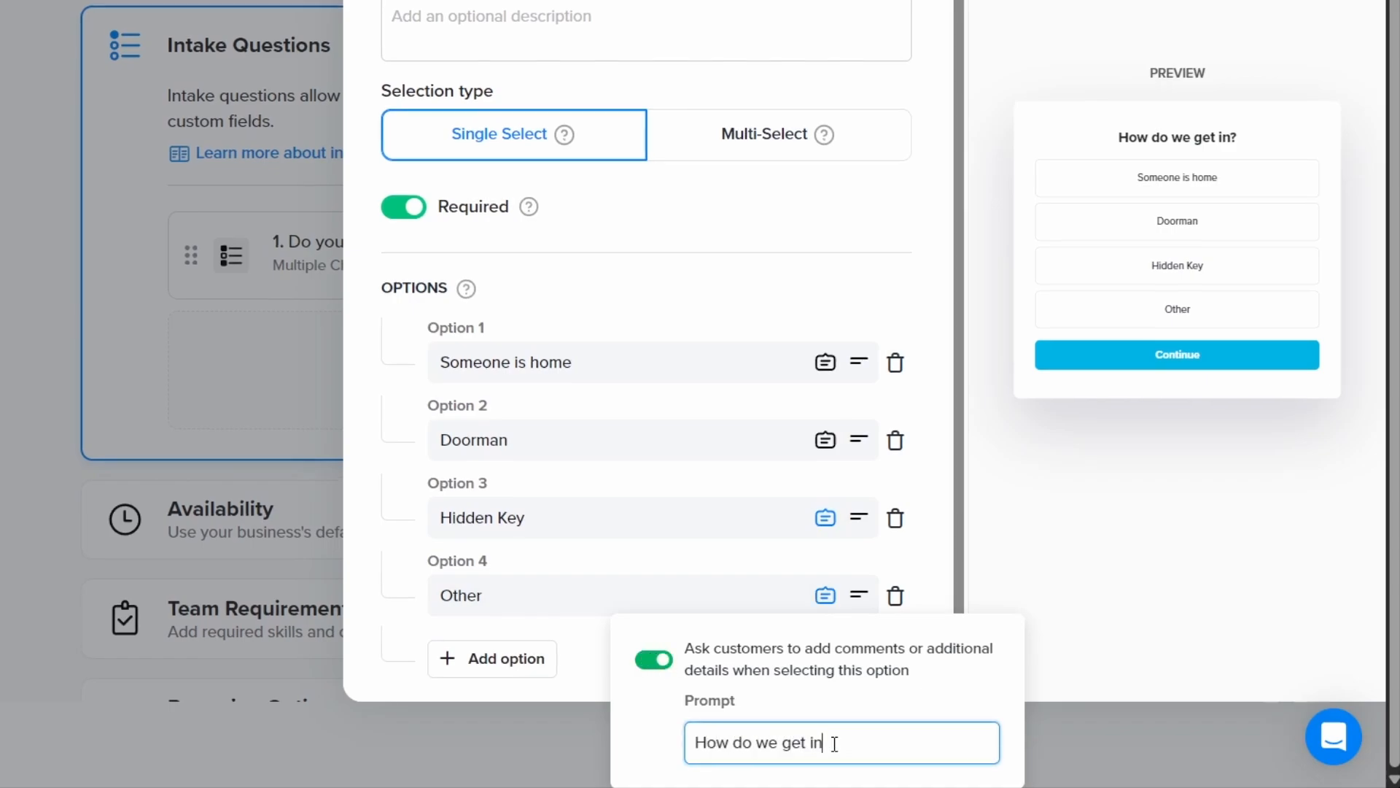
Complete the prompt as "How do we get in?" for the required entry question
type("?")
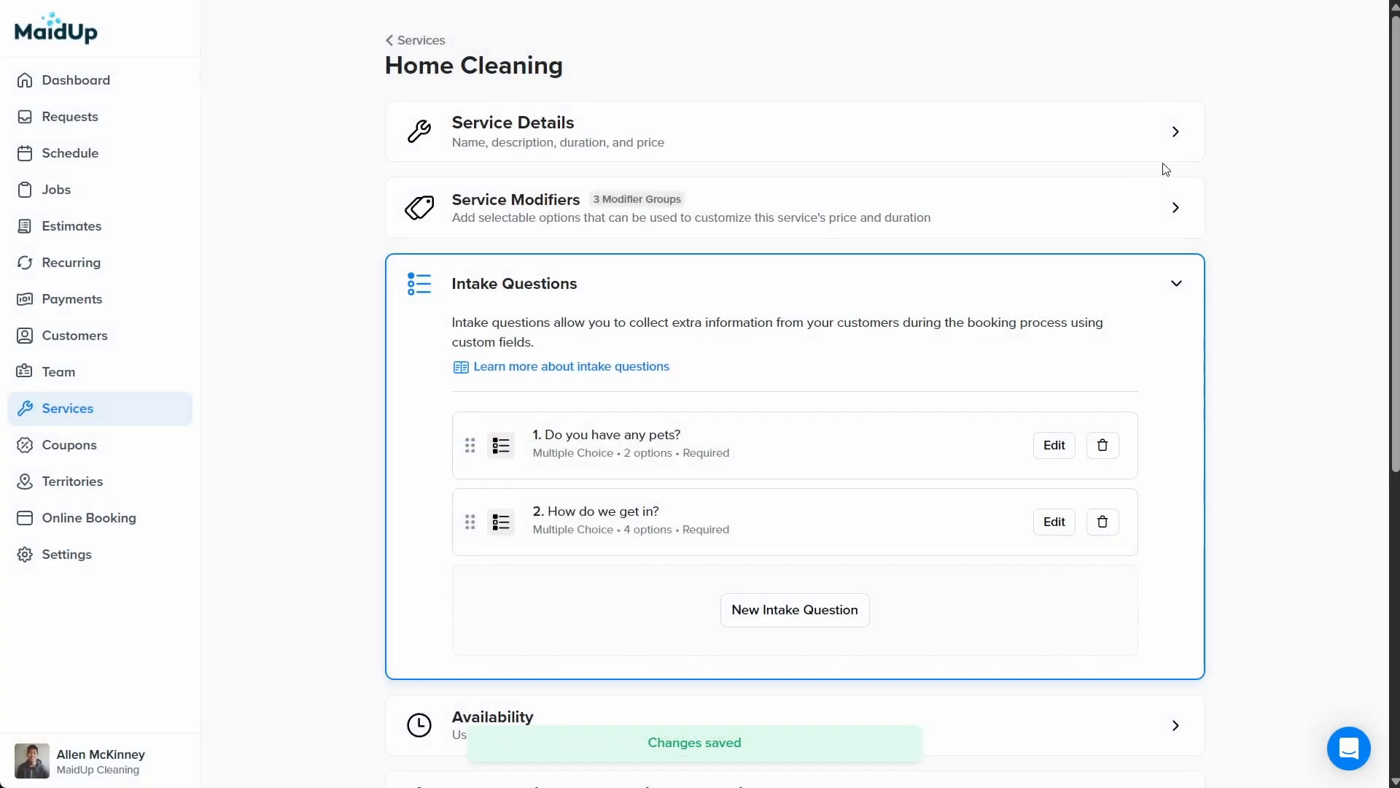
Start a third Home Cleaning intake question, showing the question-type choices
left_click(795, 610)
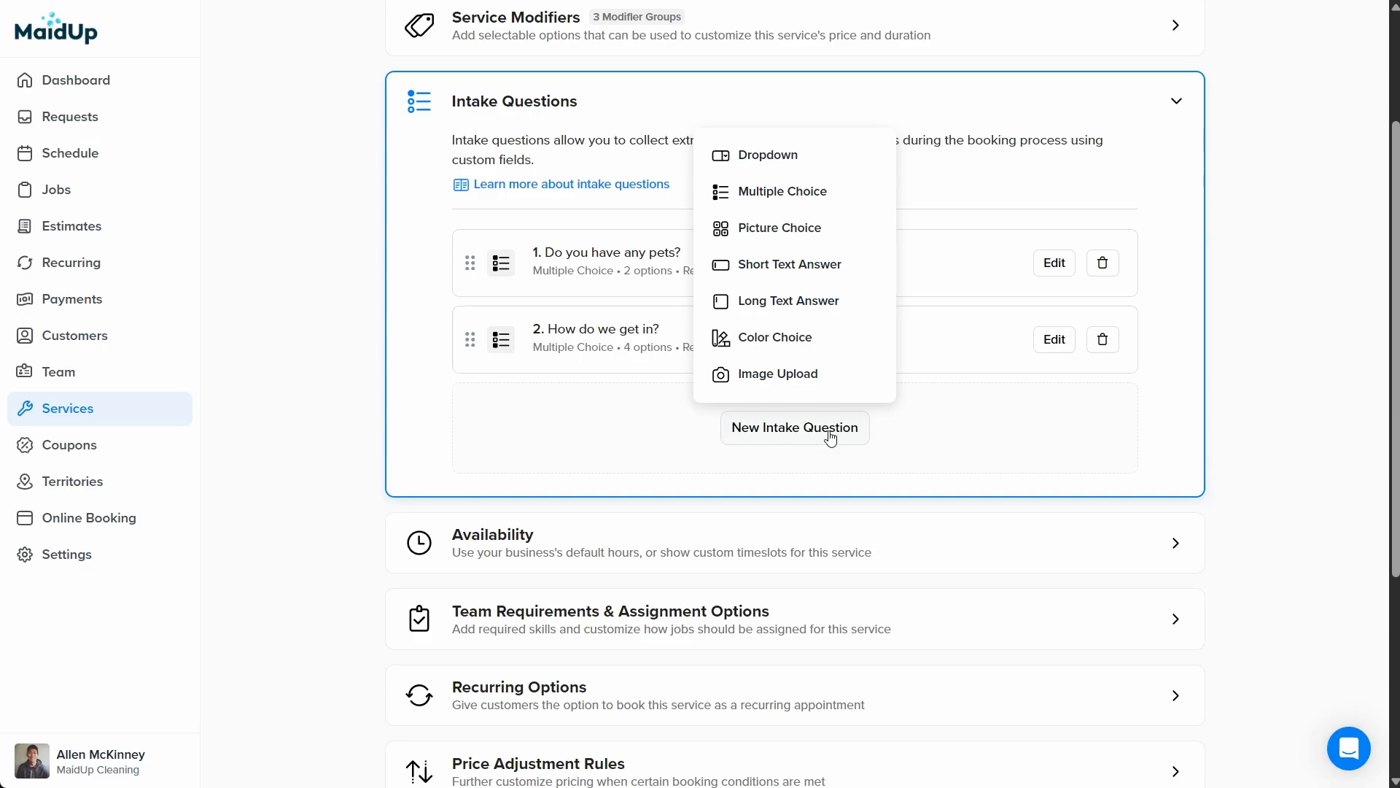